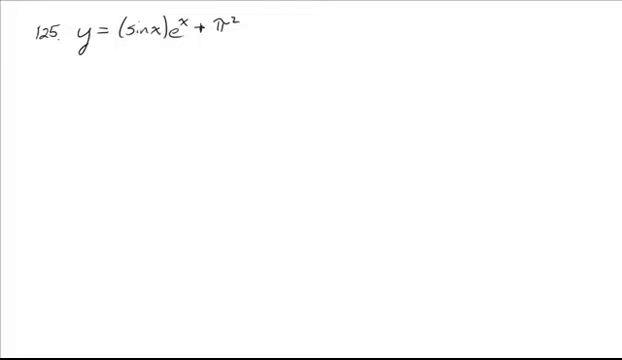
# - Underline the terms sin x, e^x and π² in y=(sin x)e^x+π² and write y′ below
pyautogui.moveTo(108, 52); pyautogui.dragTo(152, 52)
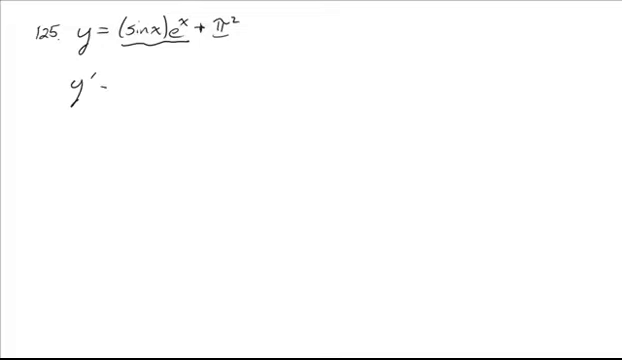
# - Write the product-rule line y′ = (sin x)e^x + e^x cos x
pyautogui.write('=')
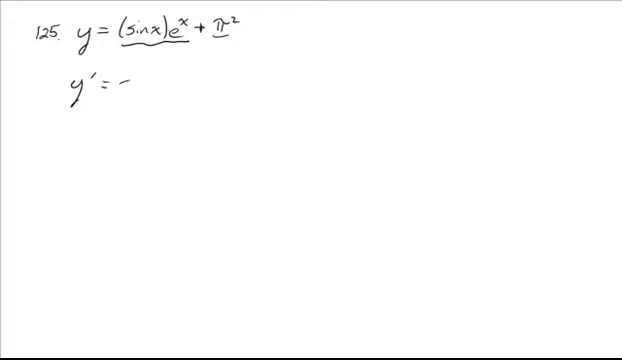
pyautogui.write('sinx')
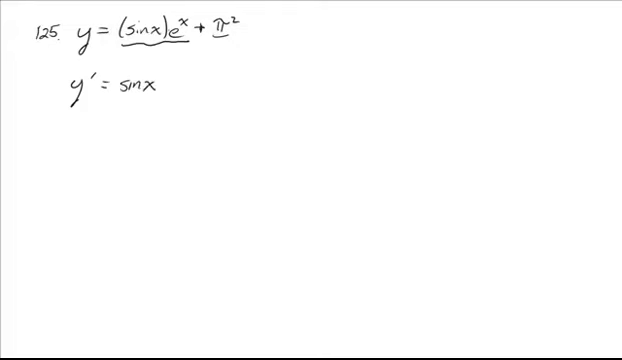
pyautogui.write(')')
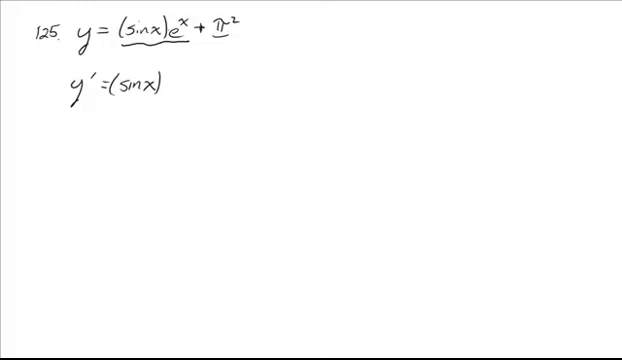
pyautogui.write('e^x')
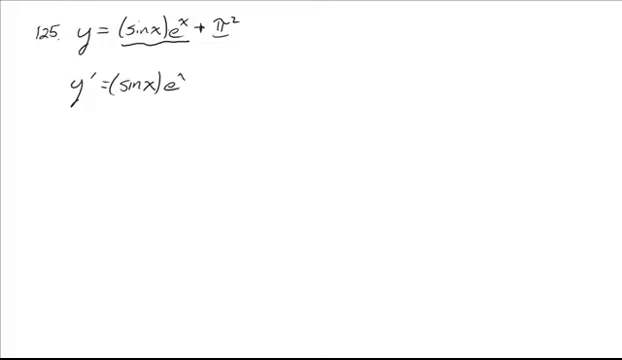
pyautogui.write('+ e^x')
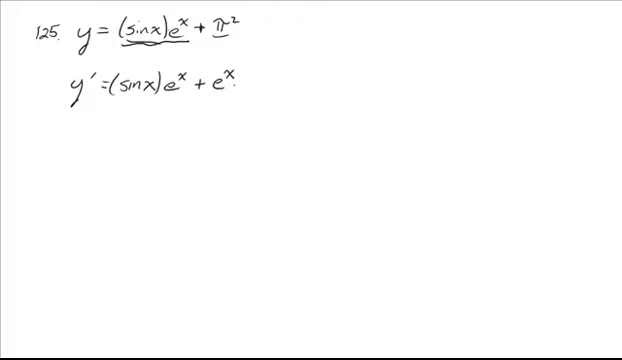
pyautogui.write('cosx')
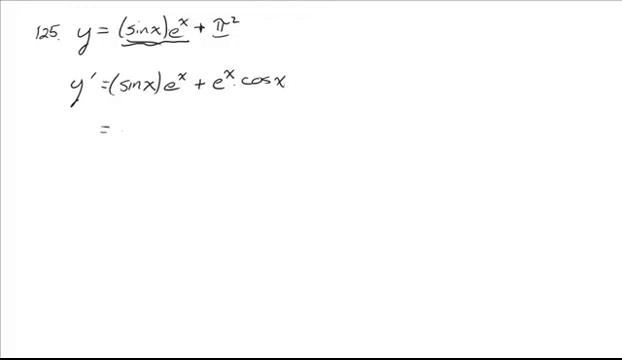
# - Write the factored result = e^x(sin x + cos x) on the third line
pyautogui.write('e^x')
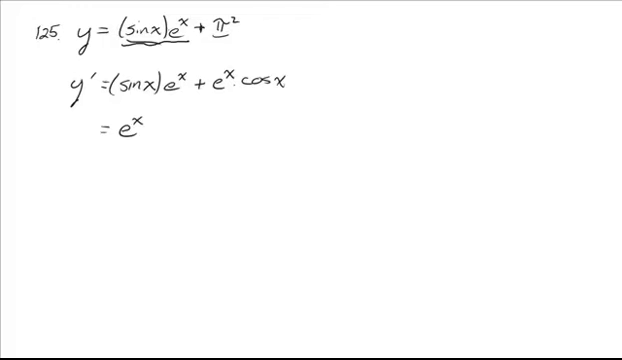
pyautogui.write('(si')
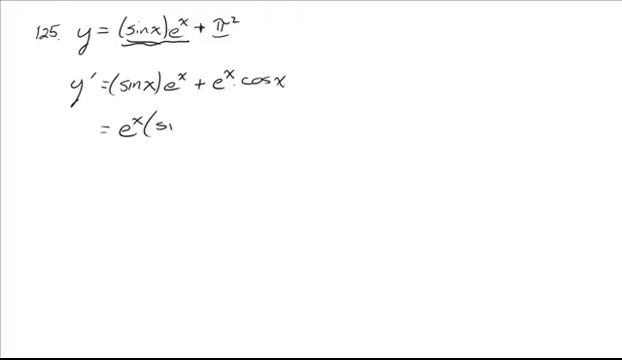
pyautogui.write('sinx +')
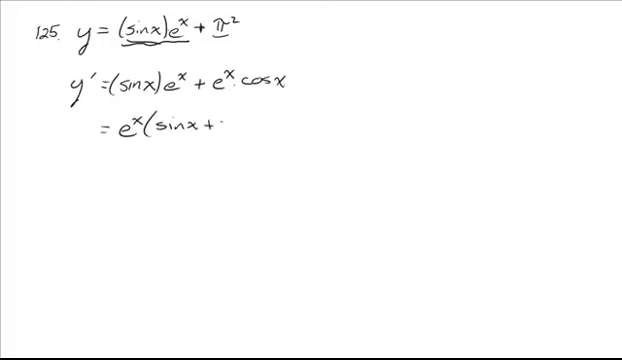
pyautogui.write('cos x)')
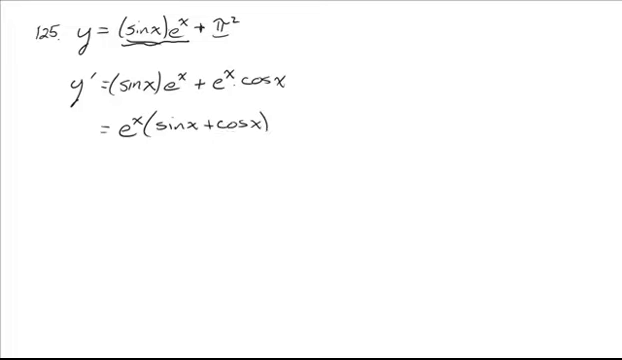